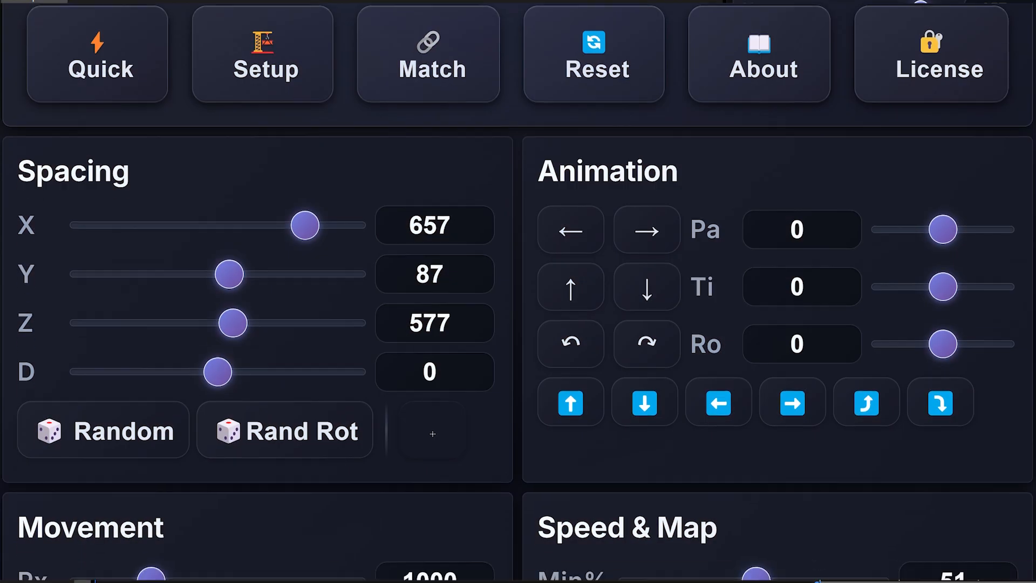
Step: Review the Camera3D Toolkit Pro panel sections and check its license details twice
scroll("down", 3)
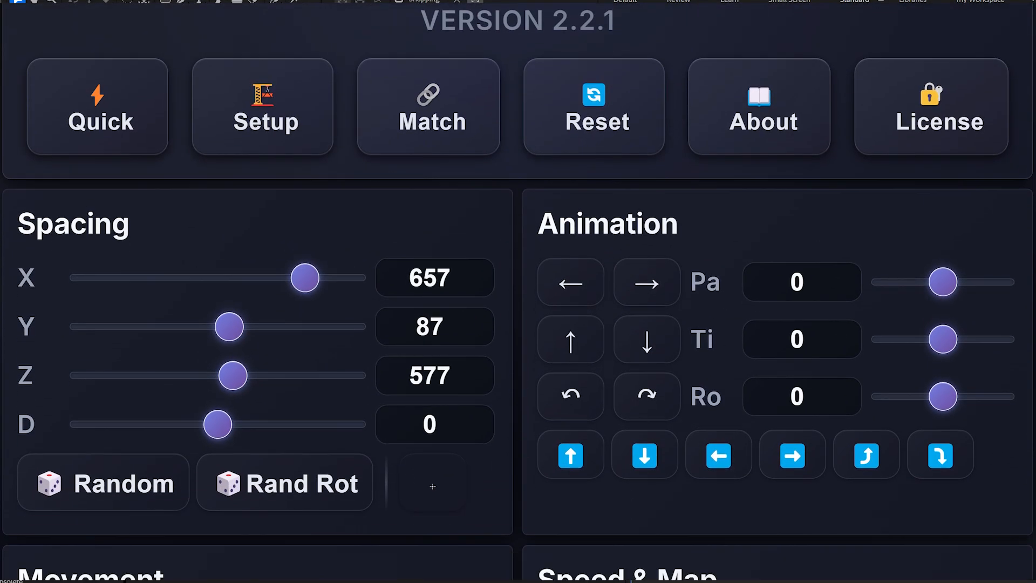
scroll("down", 3)
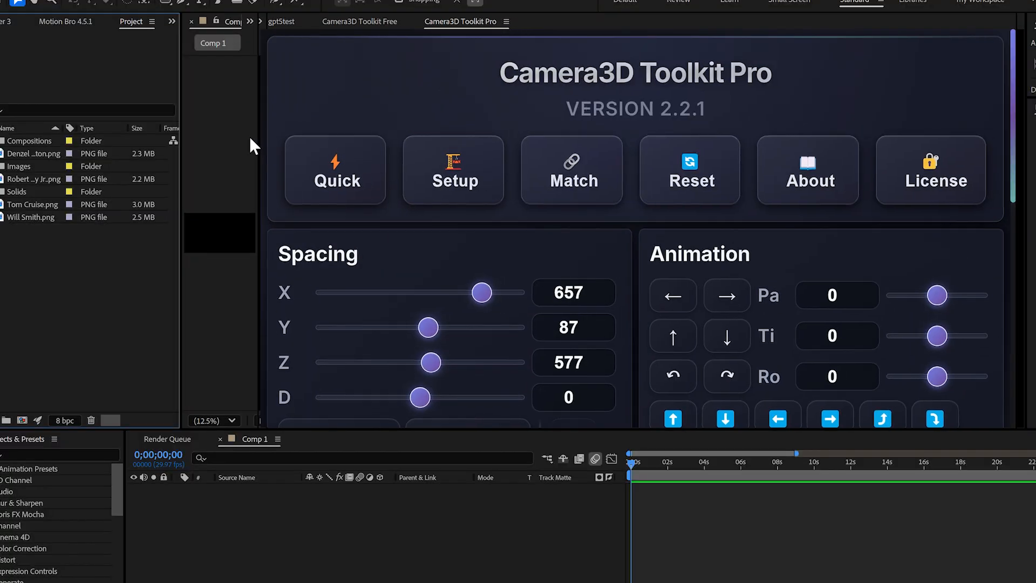
scroll("down", 3)
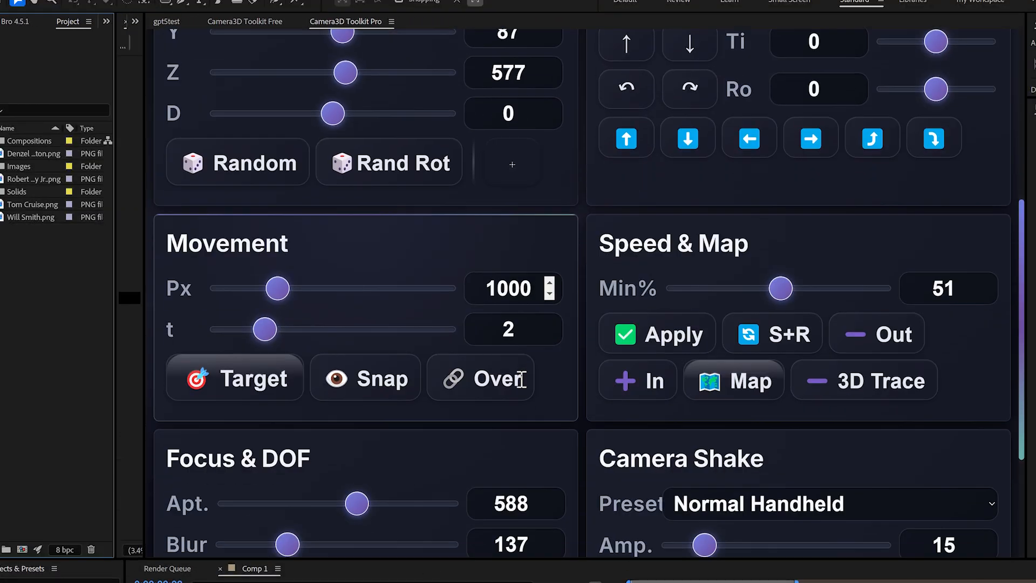
scroll("up", 3)
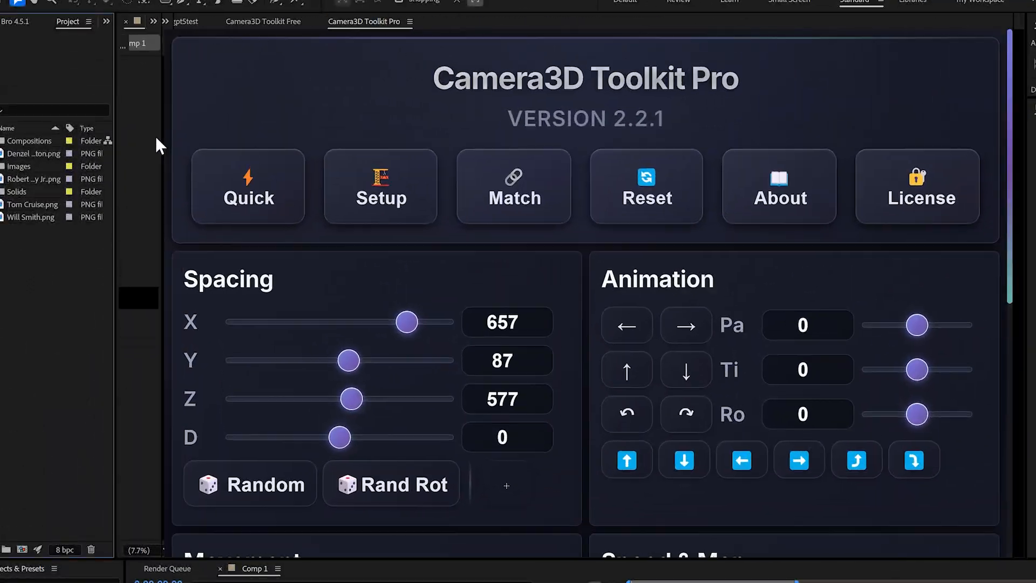
scroll("down", 3)
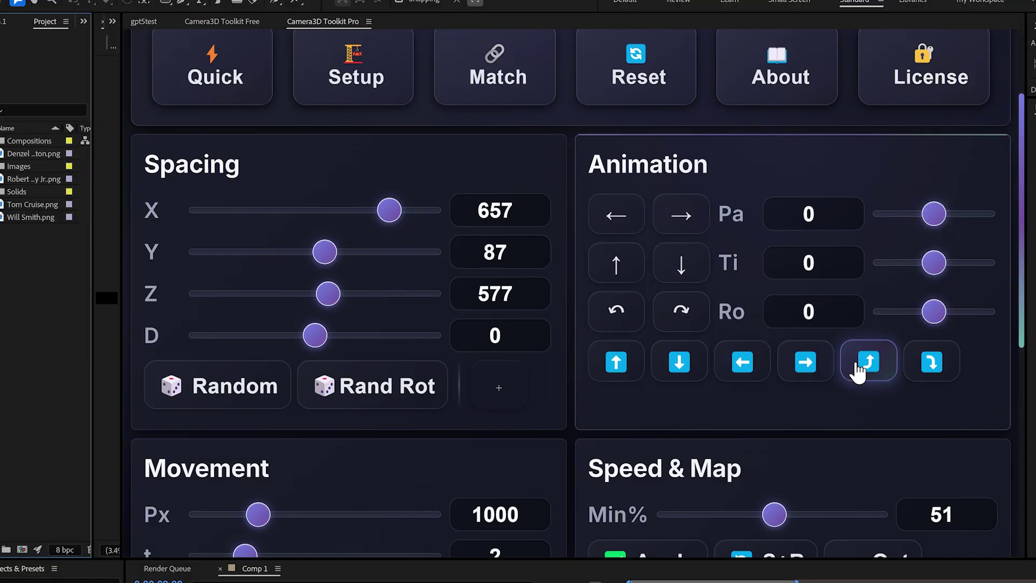
scroll("up", 3)
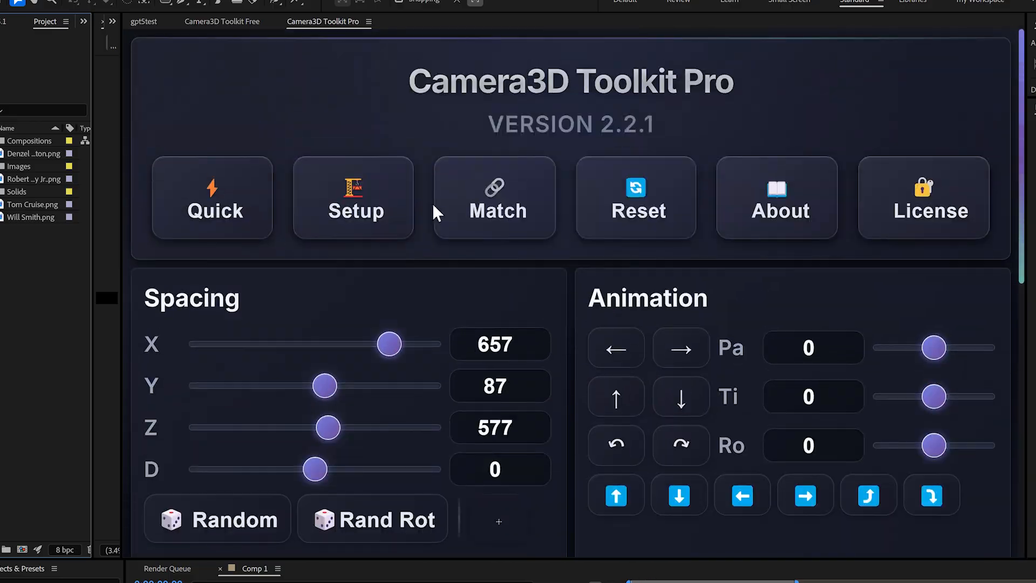
left_click(930, 210)
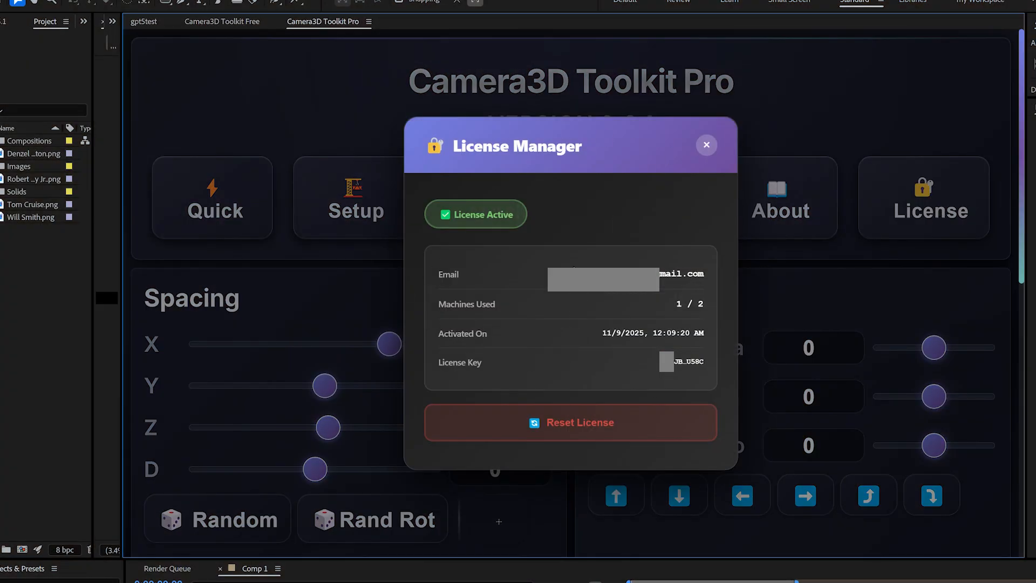
mouse_move(742, 146)
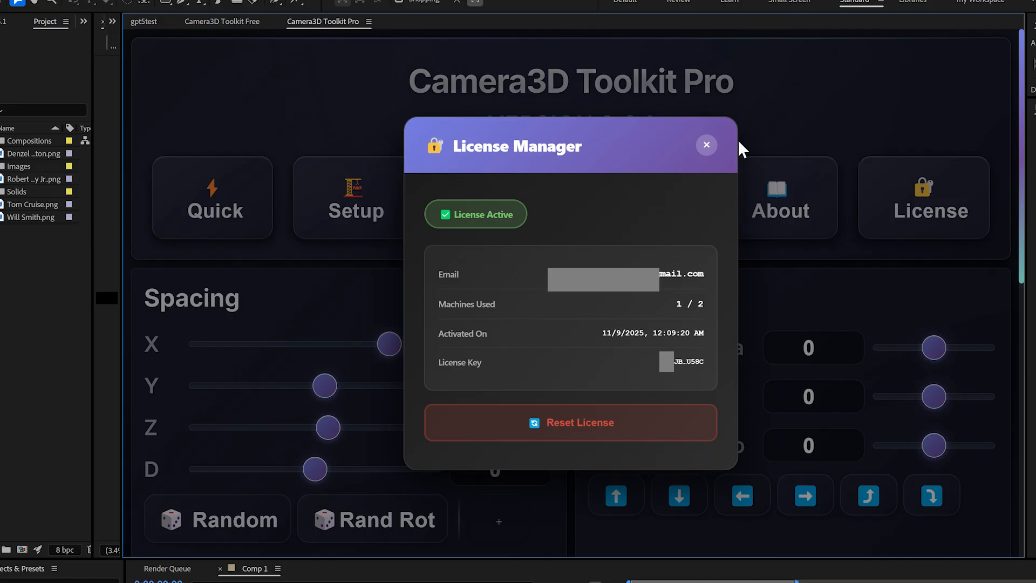
left_click(706, 145)
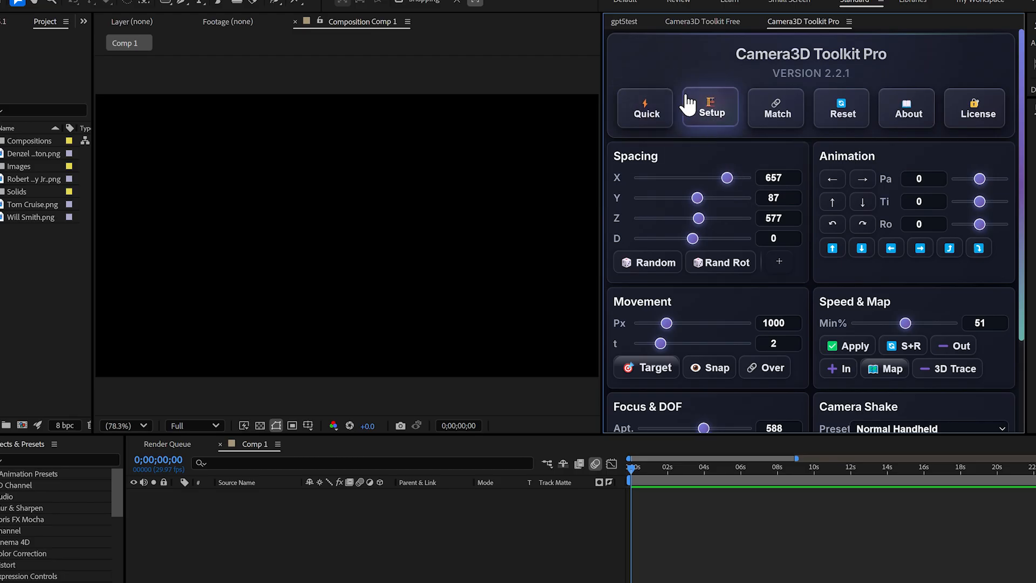
mouse_move(932, 74)
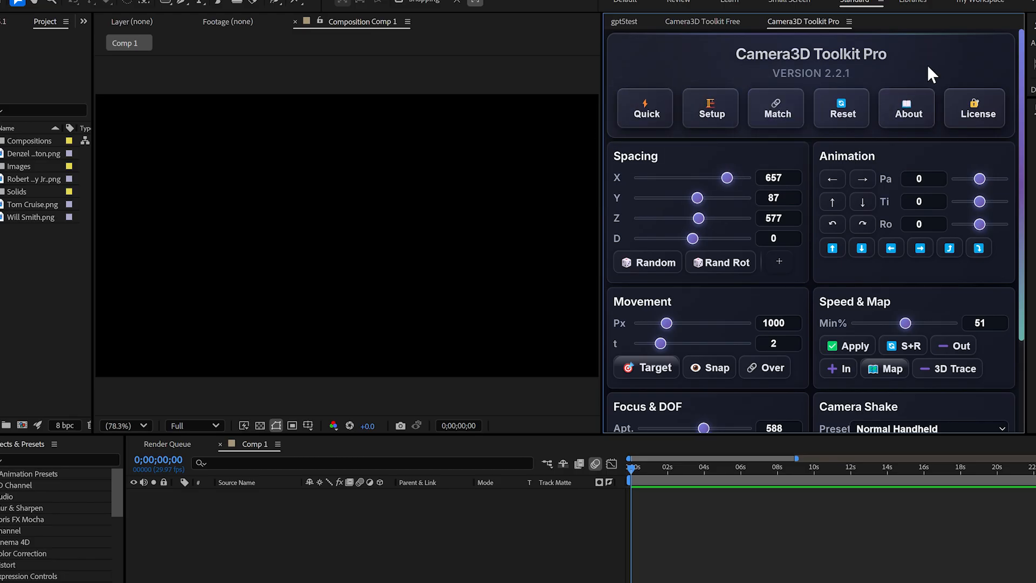
mouse_move(661, 77)
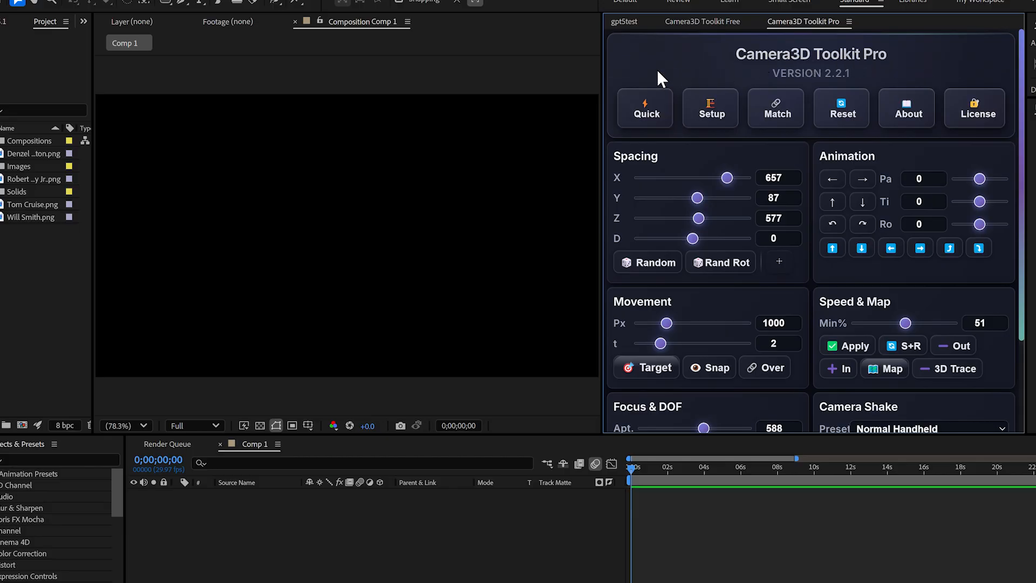
mouse_move(645, 108)
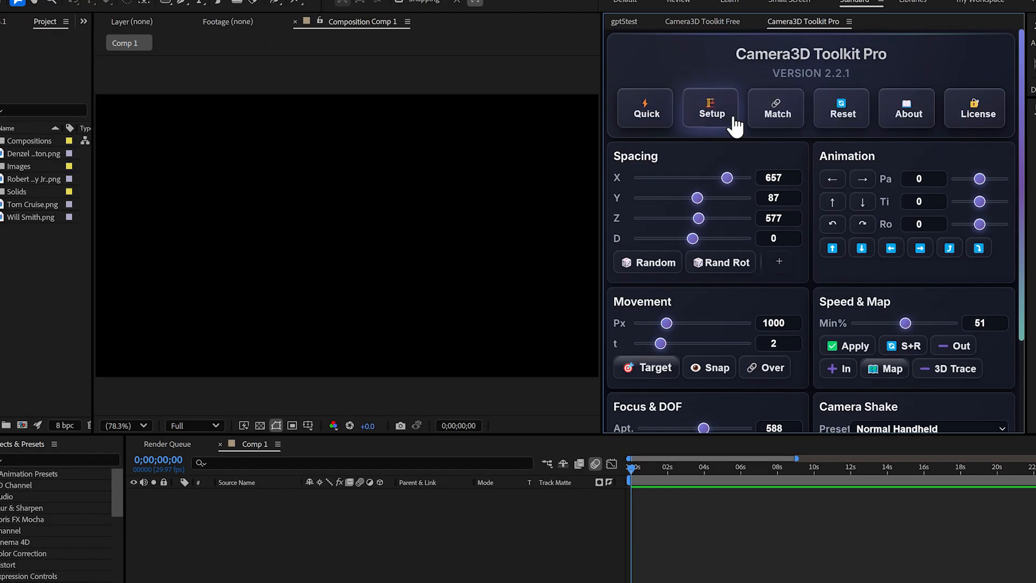
mouse_move(862, 179)
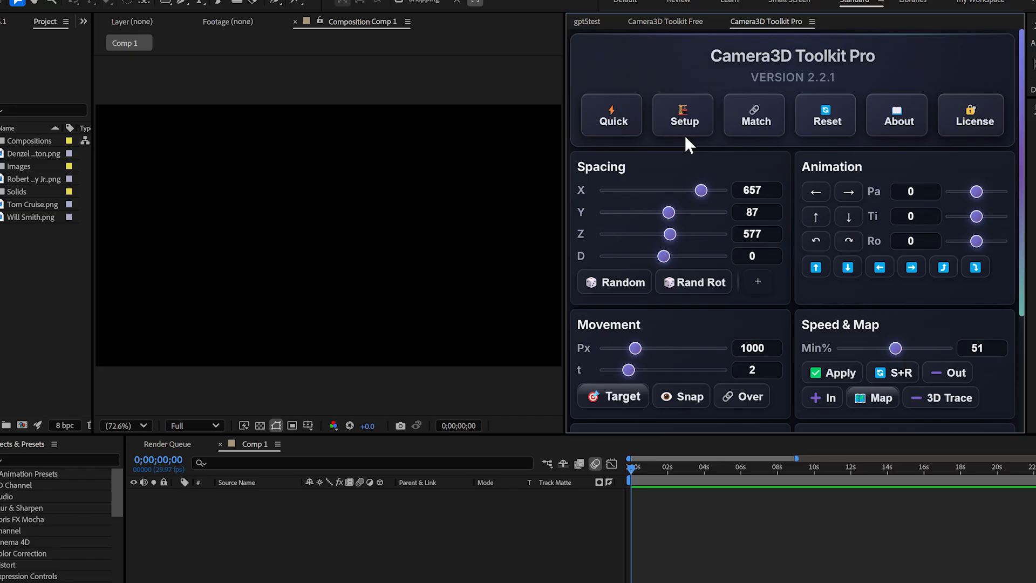
left_click(972, 114)
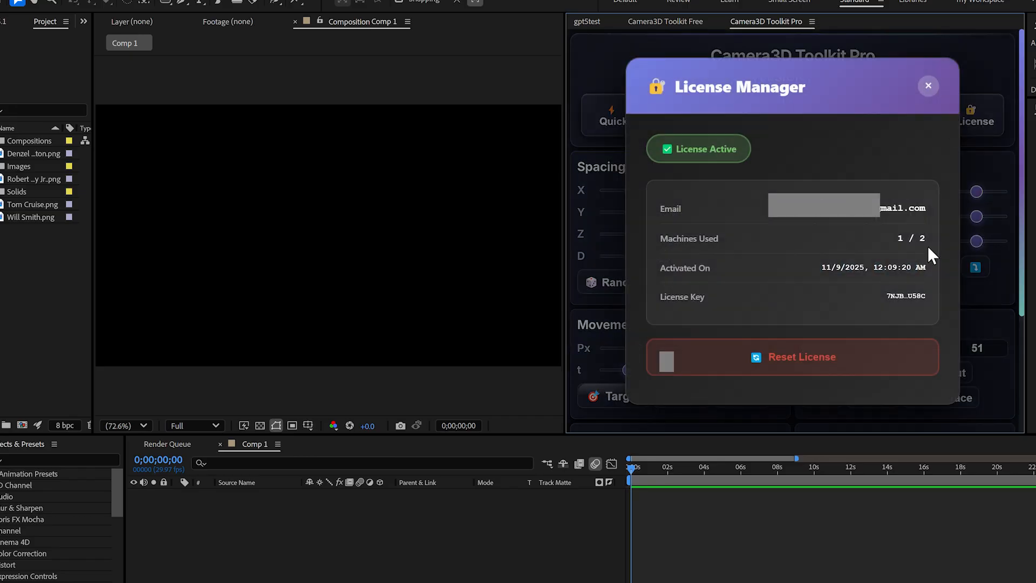
left_click(928, 85)
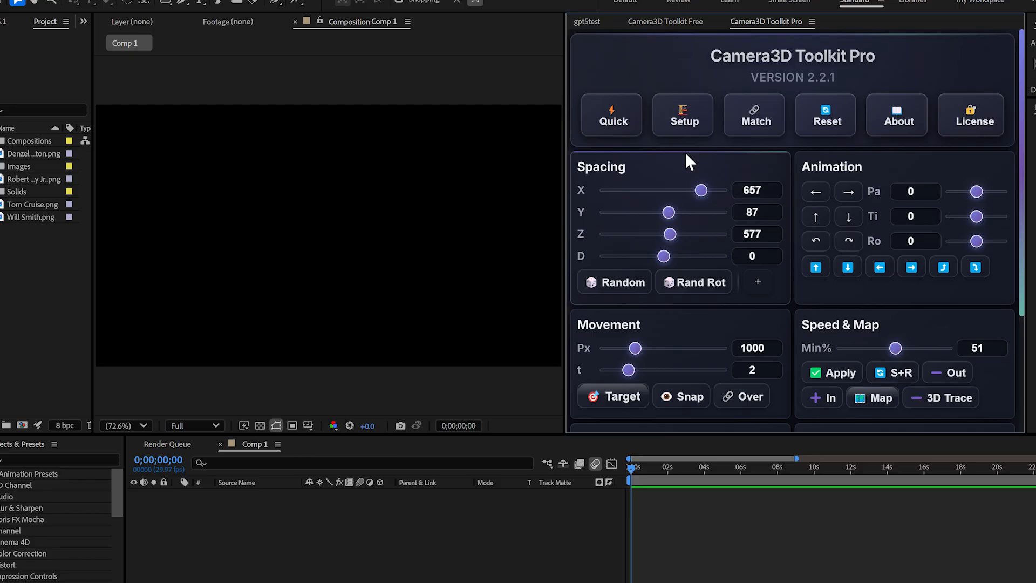
mouse_move(673, 219)
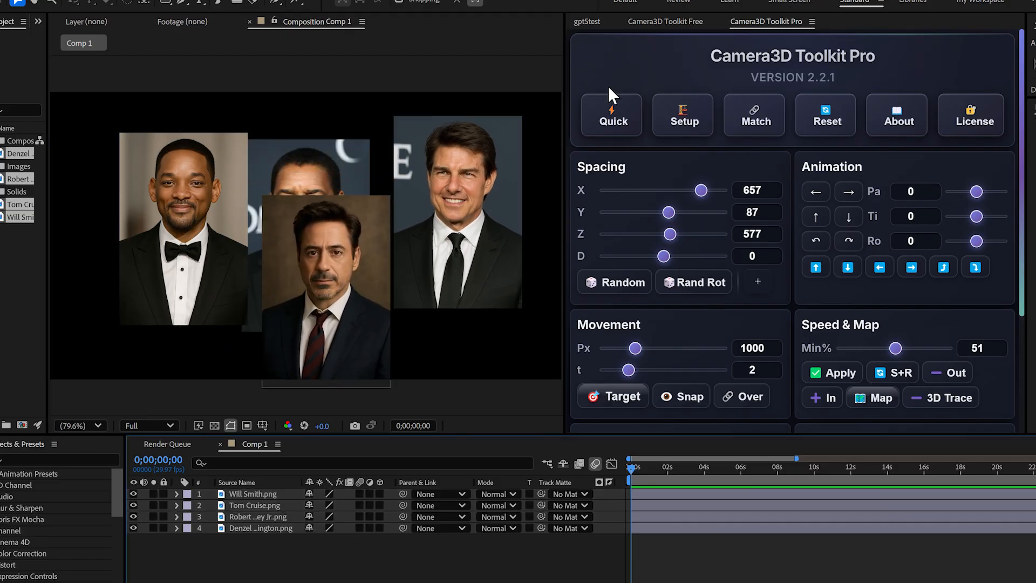
Step: Run Quick to generate the animated camera, null and depth-of-field rig on the photo layers
left_click(610, 113)
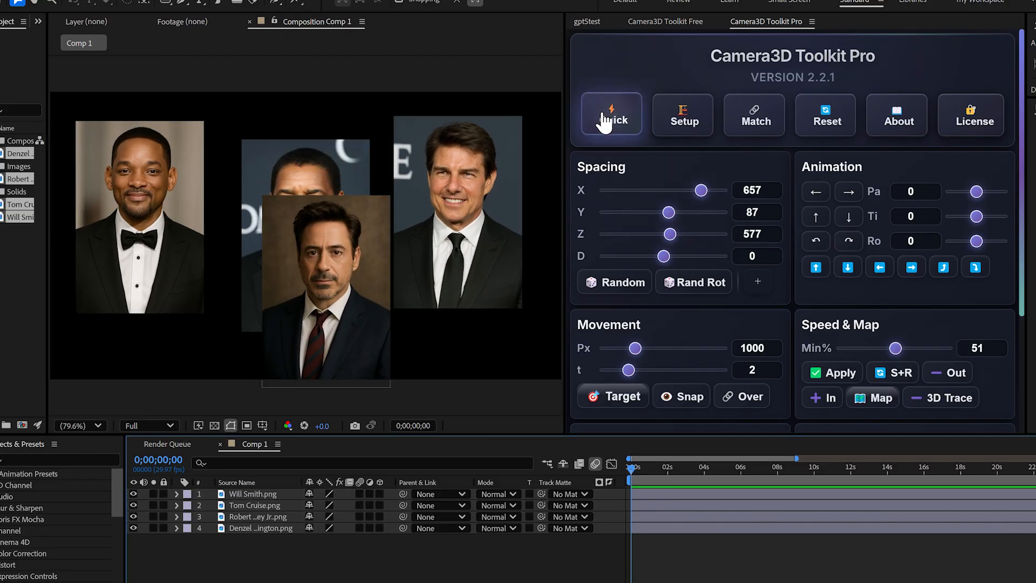
mouse_move(422, 569)
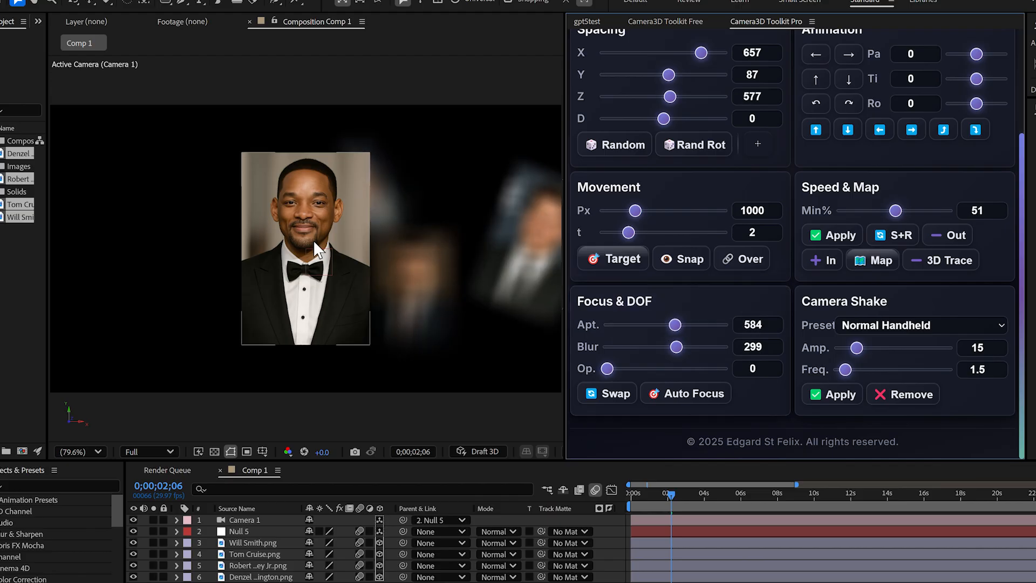
Step: Return the timeline to frame 0 and reveal Null 5's Position and Orientation keyframes
left_click(628, 492)
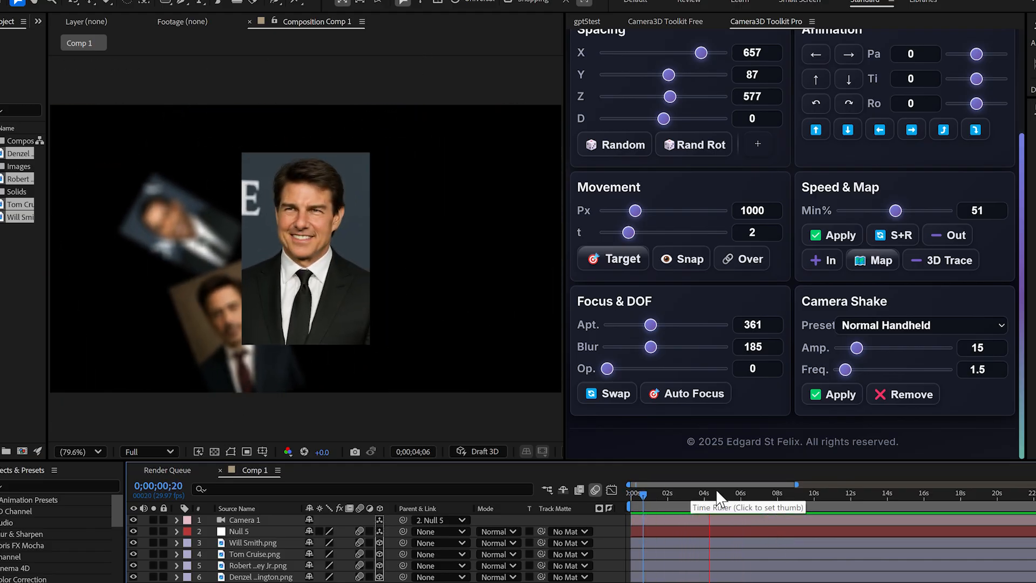
left_click(632, 493)
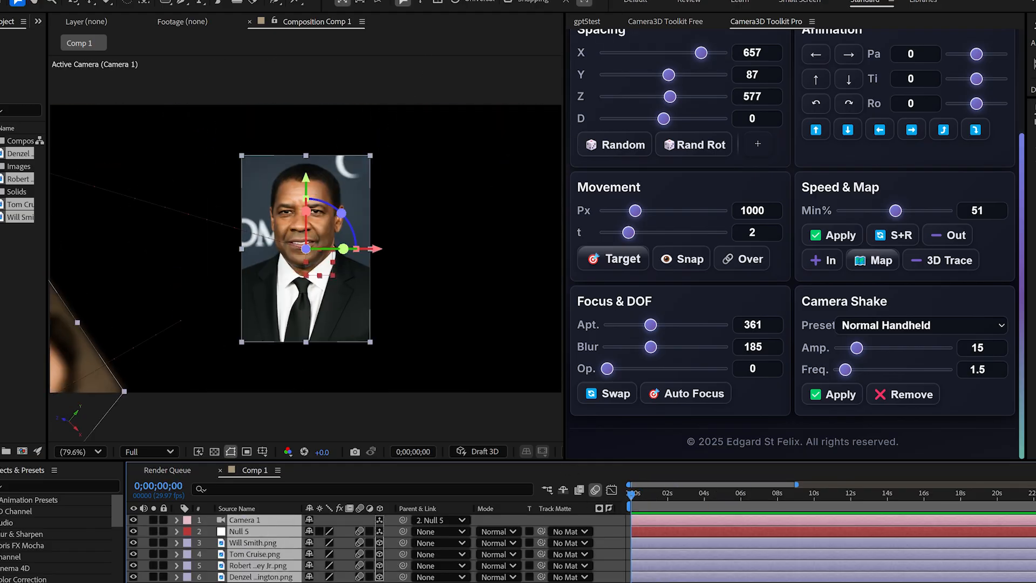
left_click(587, 22)
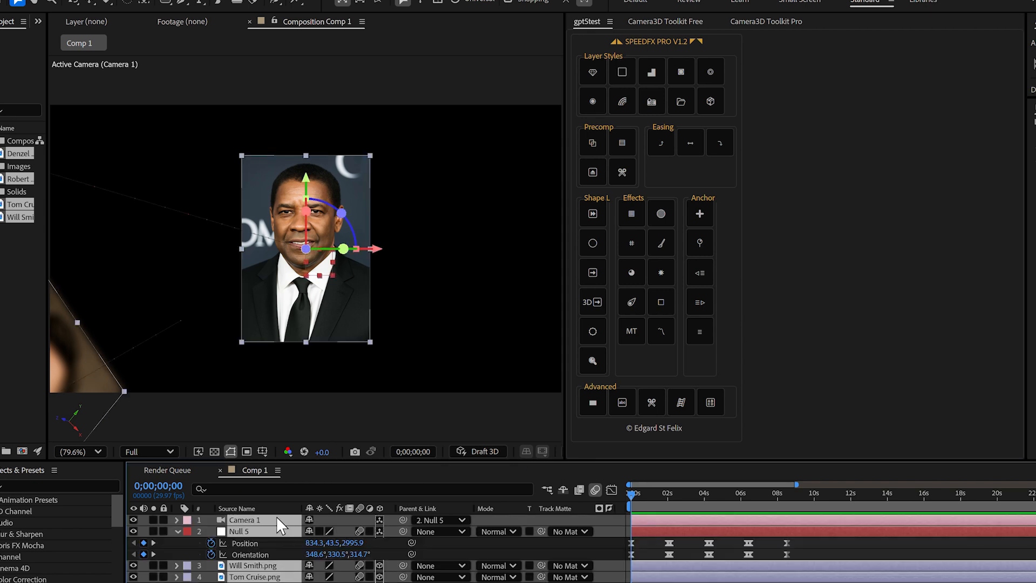
Step: Zoom the timeline in on the keyframes and return to the Camera3D Toolkit Pro panel
left_click(611, 490)
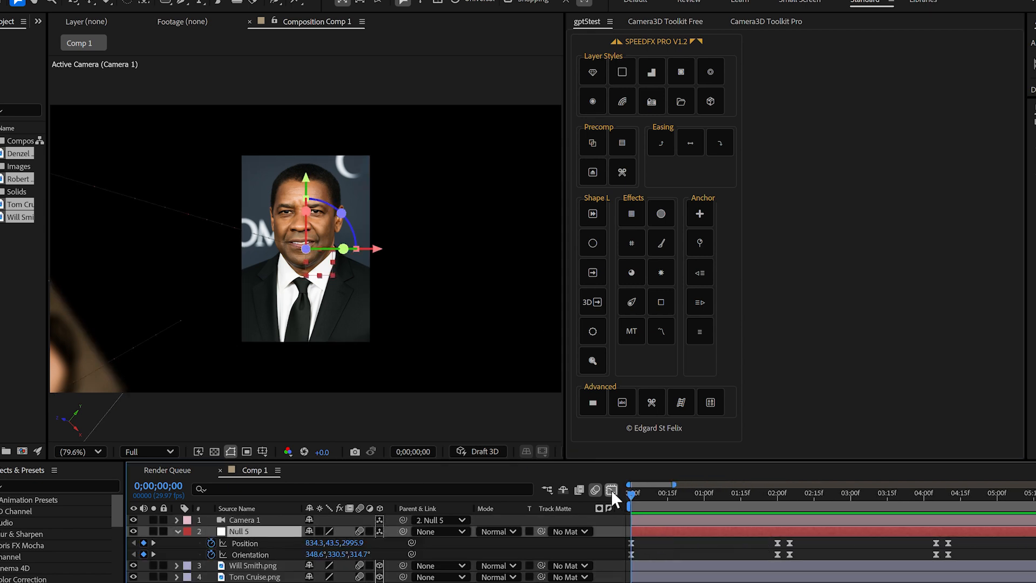
left_click(611, 490)
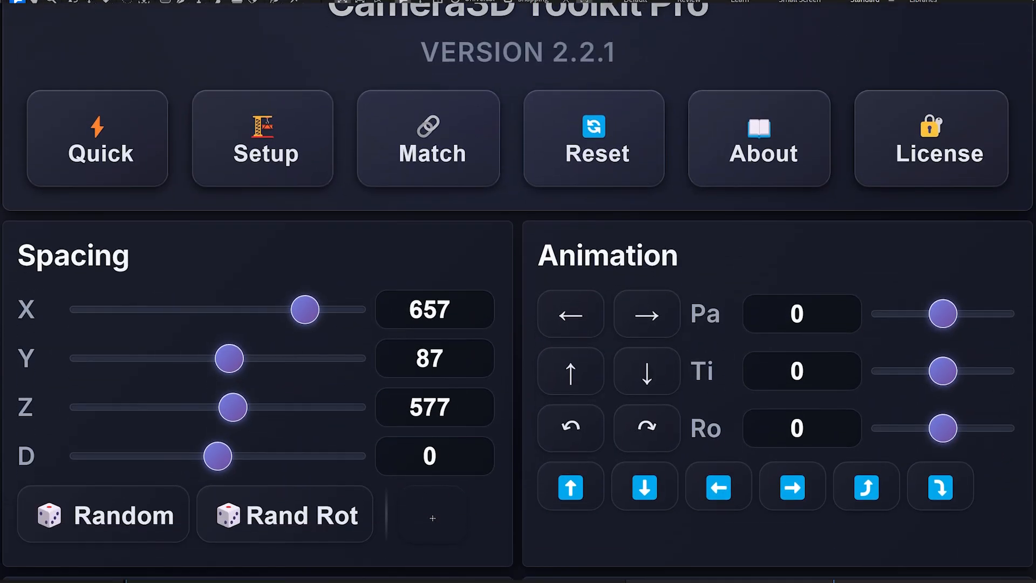
scroll("down", 3)
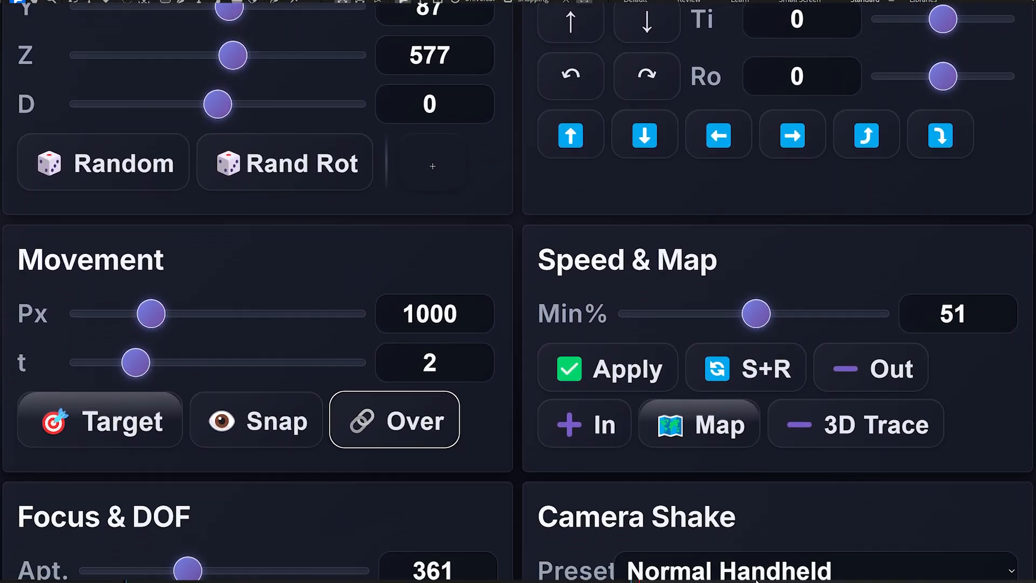